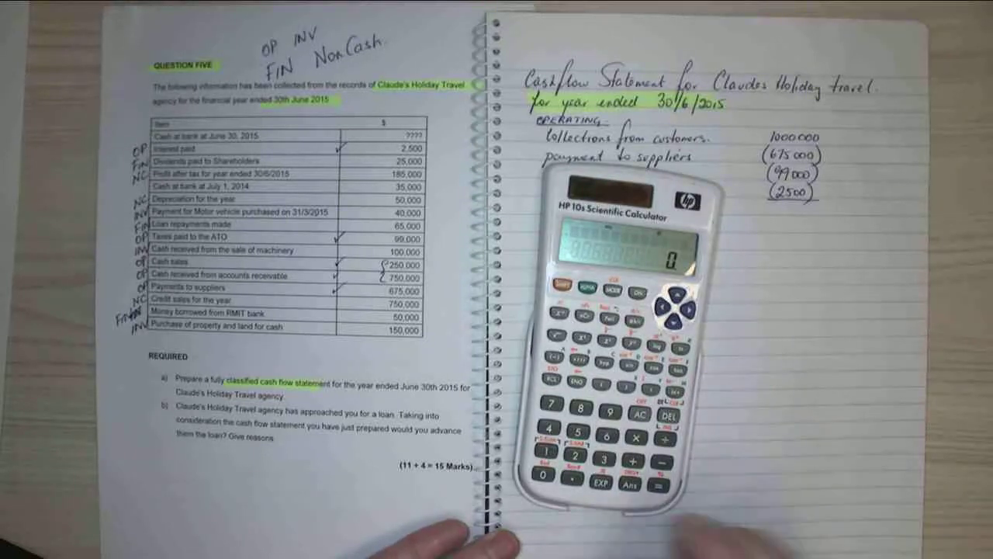
{"action": "type", "text": "100000"}
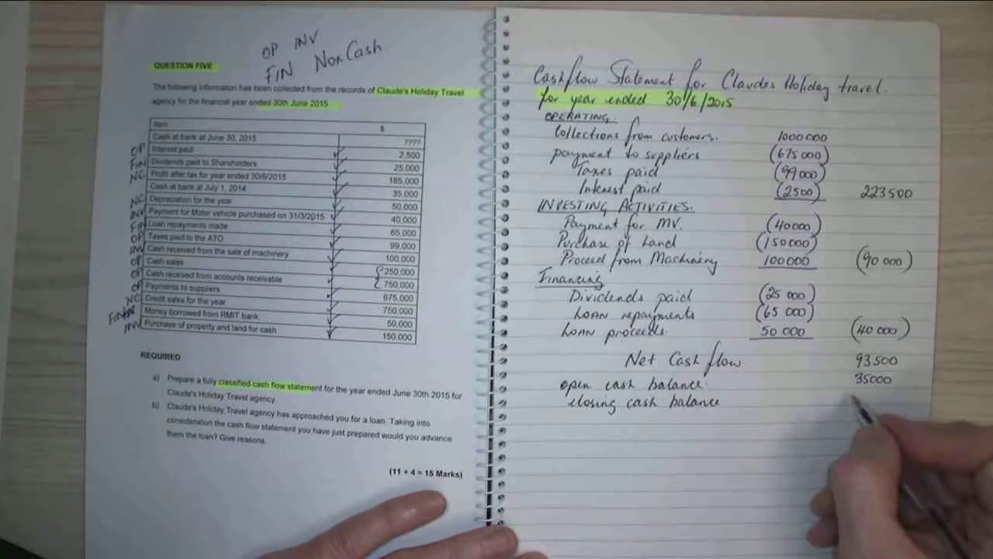
{"action": "type", "text": "128 500"}
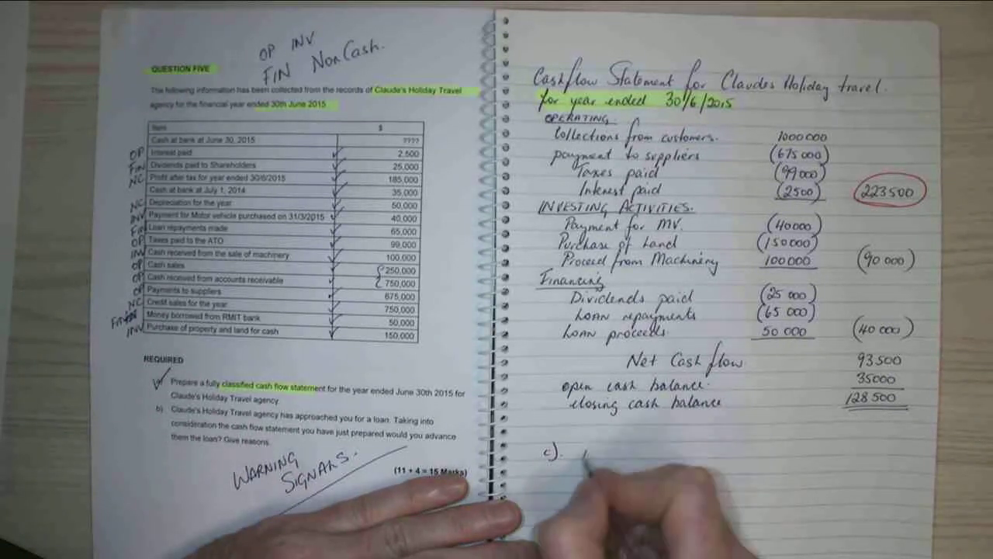
{"action": "type", "text": "positive operating cash flow"}
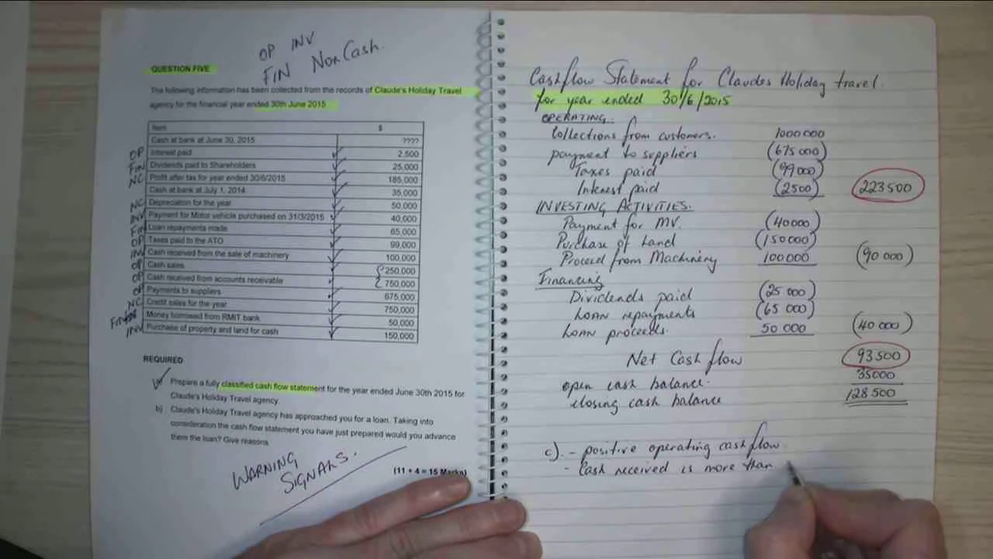
{"action": "type", "text": "cash paid."}
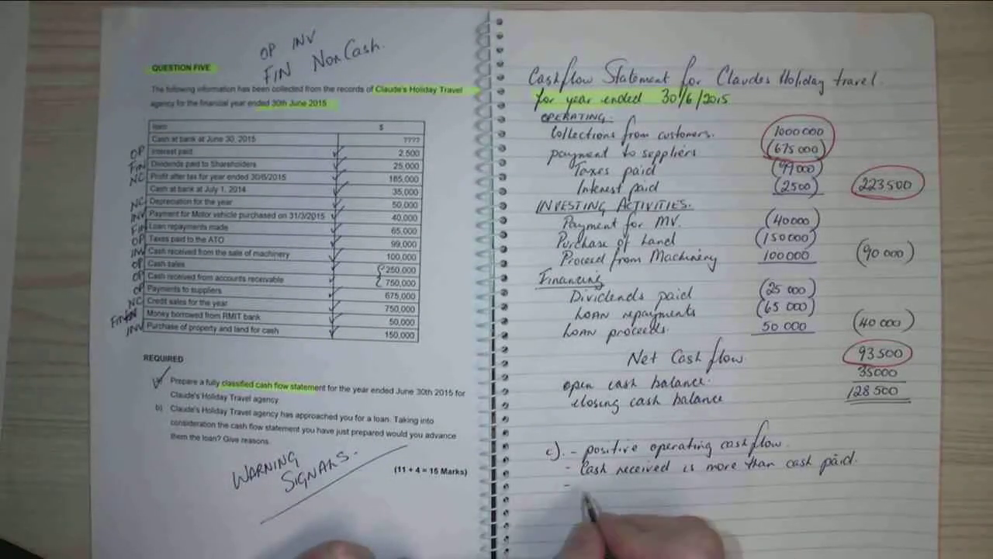
{"action": "type", "text": "Collections from"}
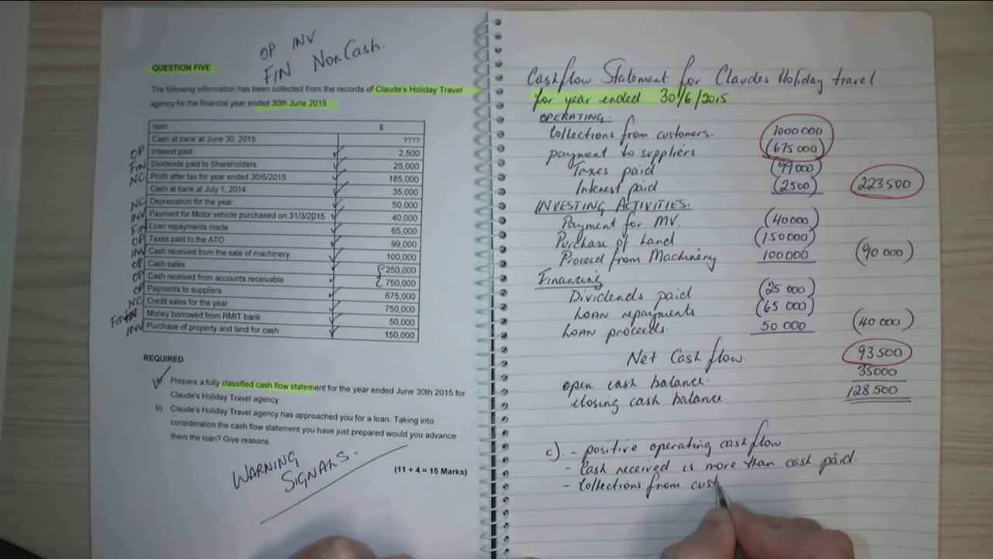
{"action": "type", "text": "customers is more than"}
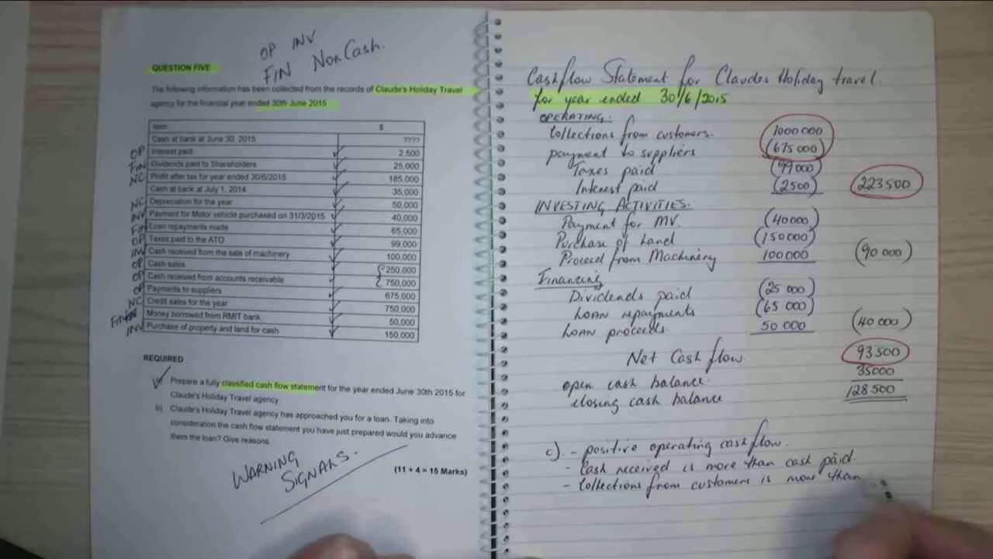
{"action": "type", "text": "pay"}
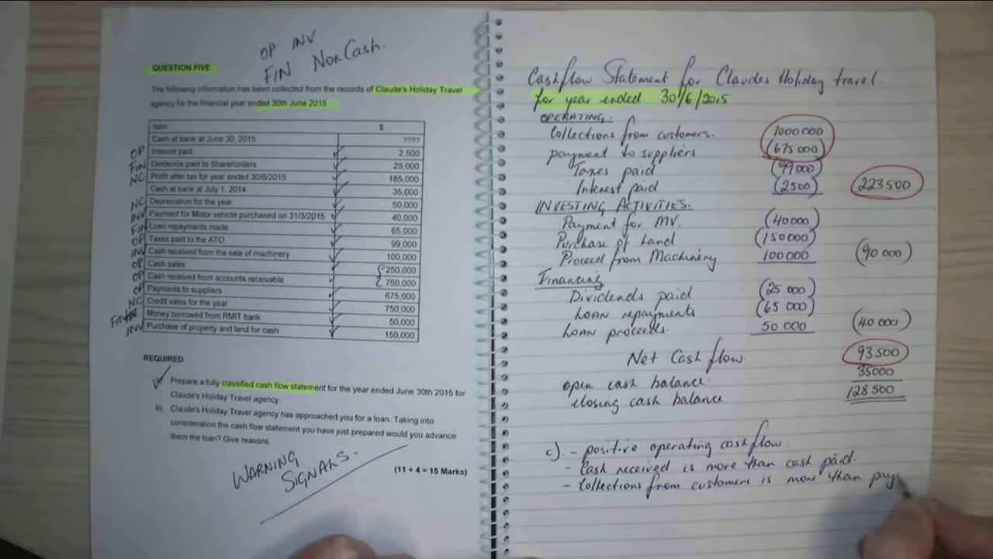